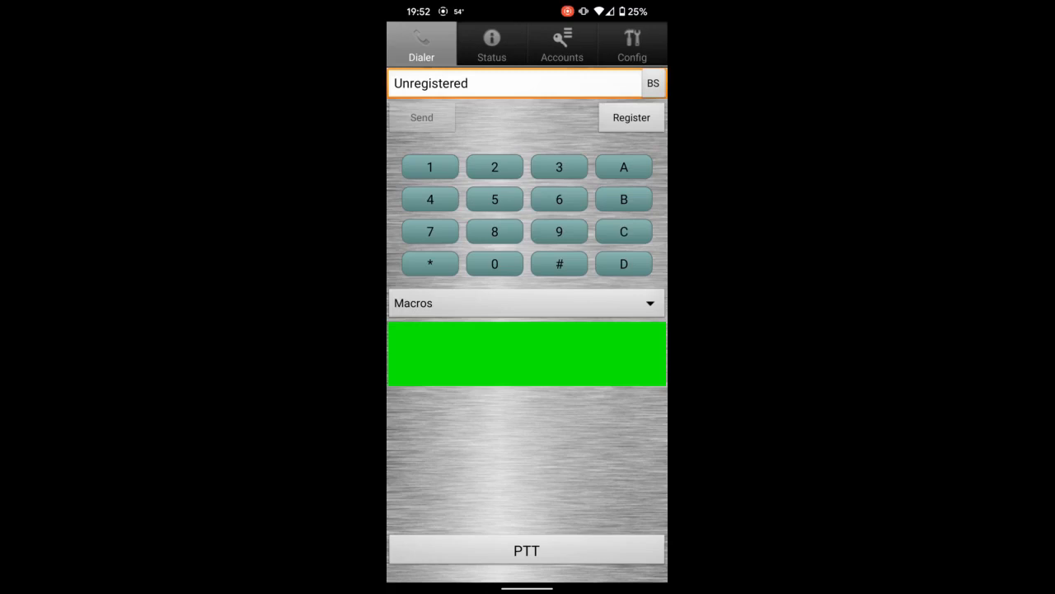
- Open the USRP account for host 192.168.1.172 from the Accounts list
{"action": "left_click", "coordinate": [575, 361]}
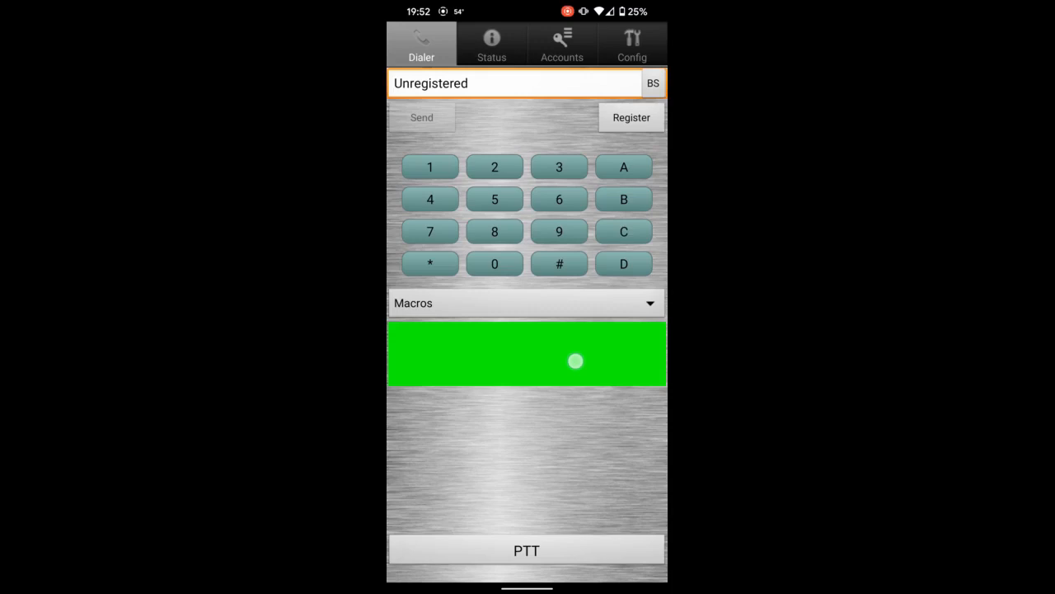
{"action": "mouse_move", "coordinate": [589, 355]}
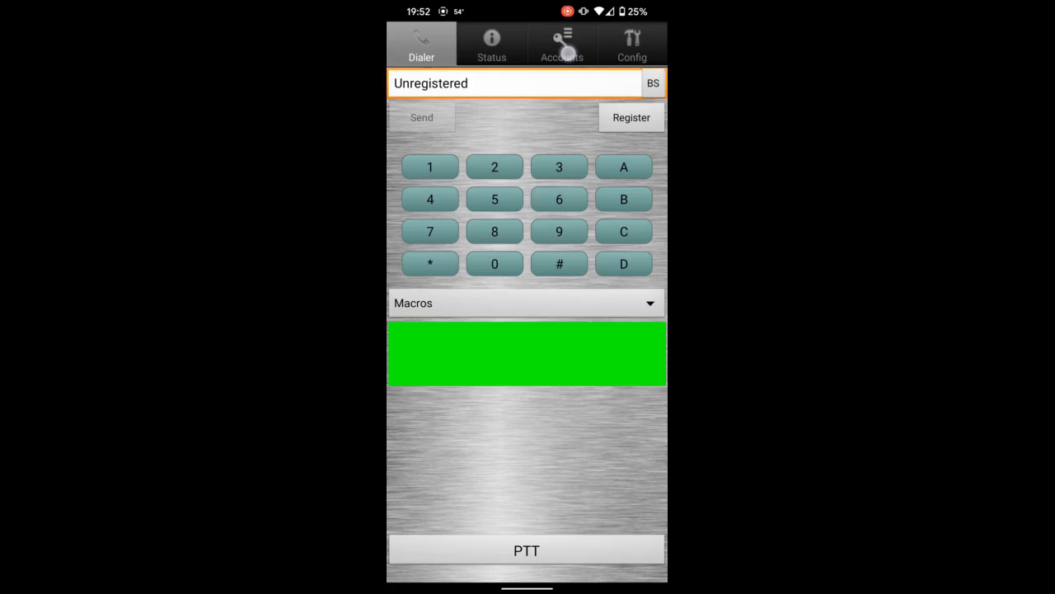
{"action": "left_click", "coordinate": [561, 43]}
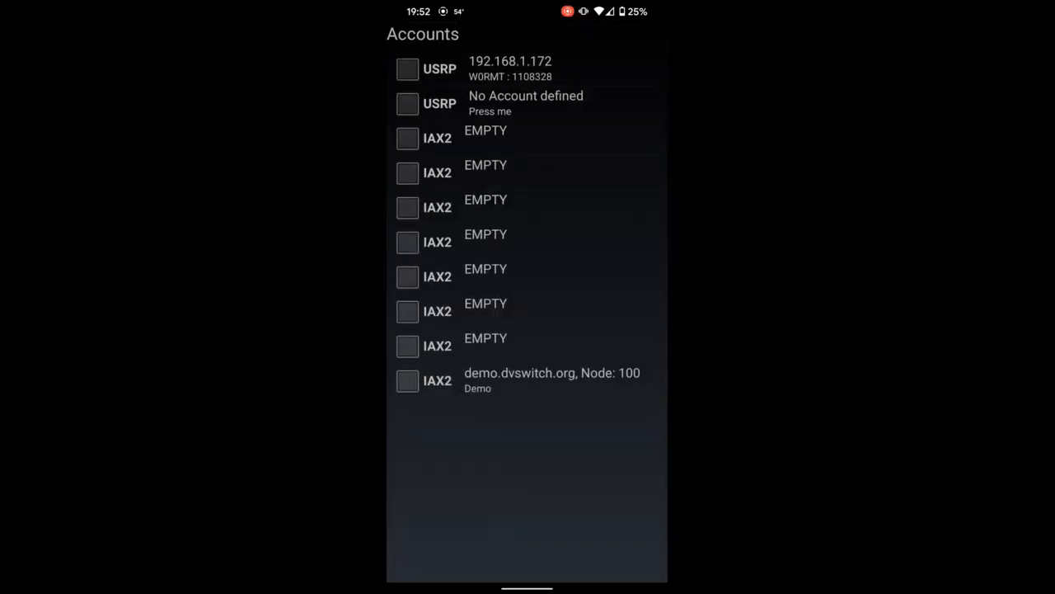
{"action": "left_click", "coordinate": [509, 68]}
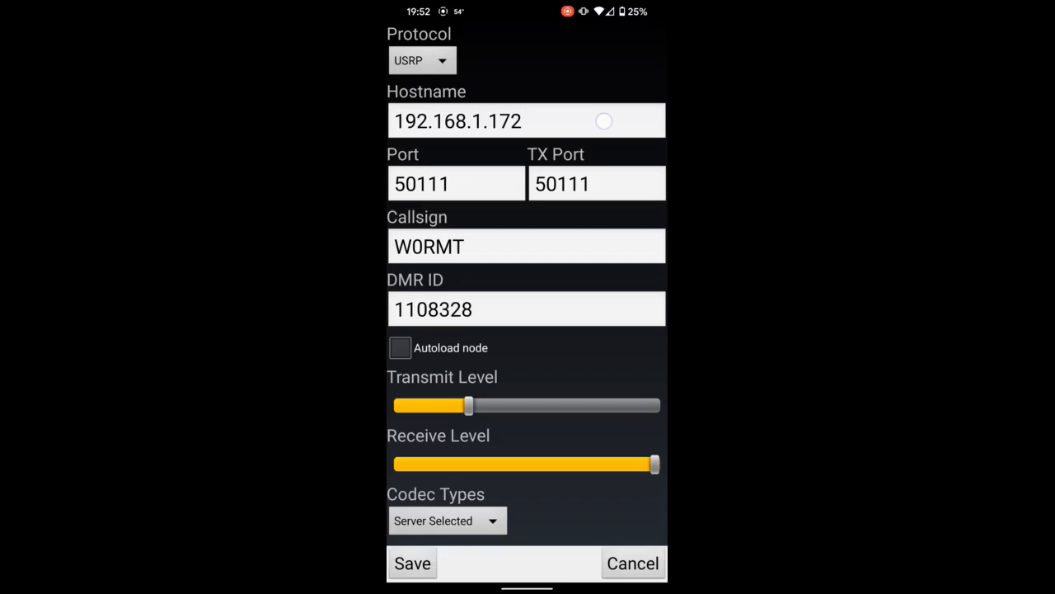
{"action": "left_click", "coordinate": [526, 120]}
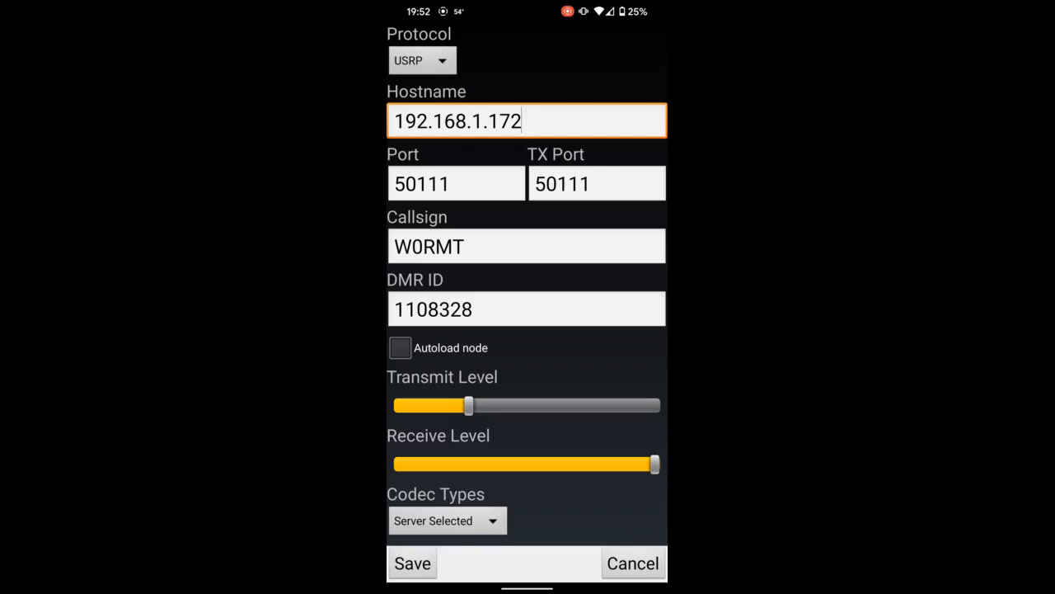
{"action": "left_click", "coordinate": [511, 121]}
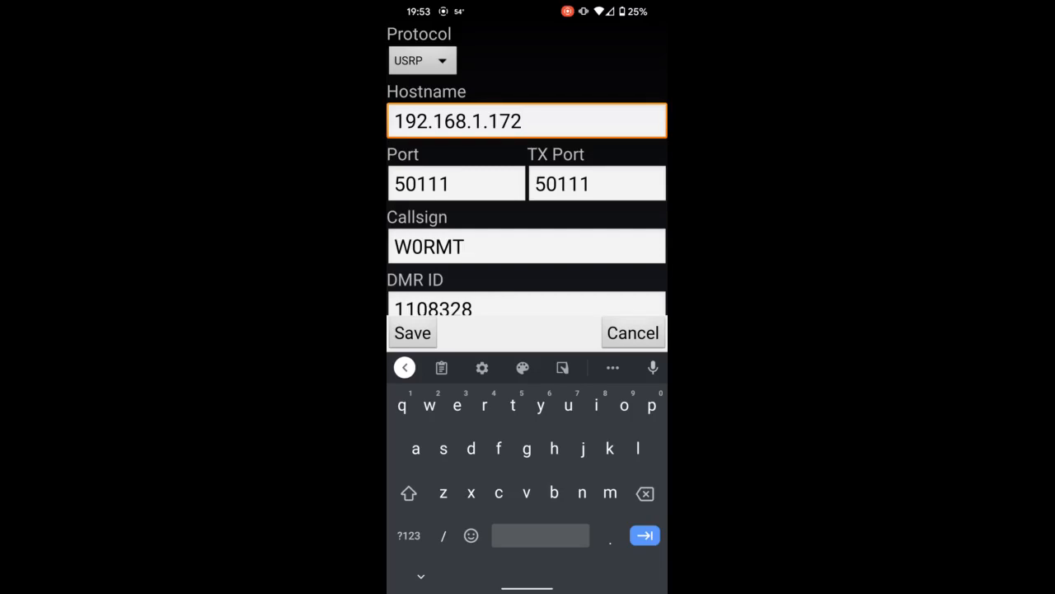
- Save the USRP account and register, linking to DMR talkgroup 31088 Colorado HD
{"action": "left_click", "coordinate": [456, 183]}
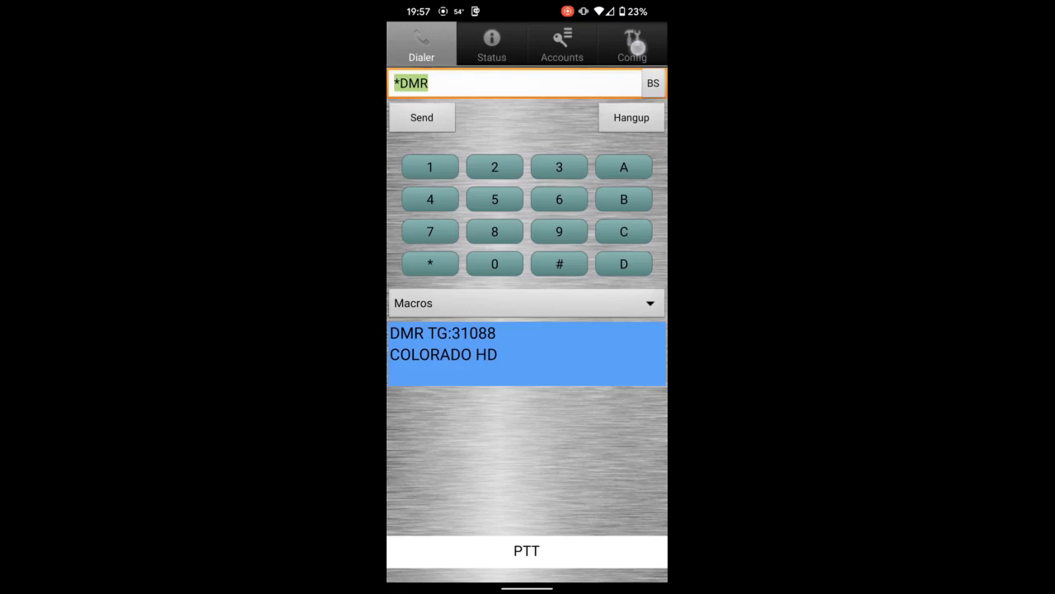
- Show the Config tab with the CO HD D-STAR, DMR, YSF, NXDN and P25 macros
{"action": "left_click", "coordinate": [631, 43]}
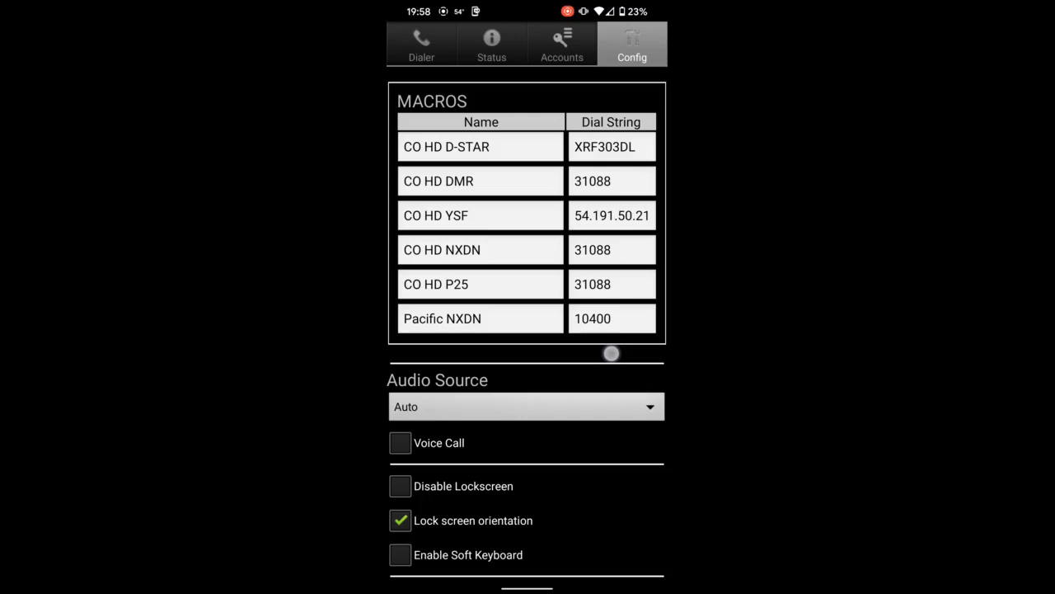
- List the Audio Source choices, currently set to Auto
{"action": "scroll", "scroll_direction": "down", "scroll_amount": 3}
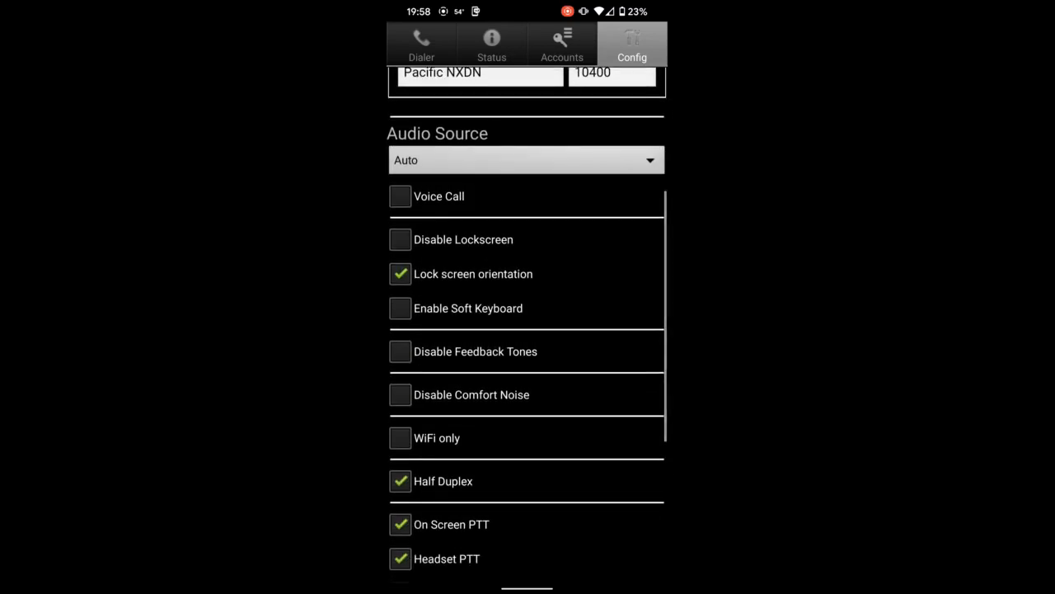
{"action": "left_click", "coordinate": [525, 160]}
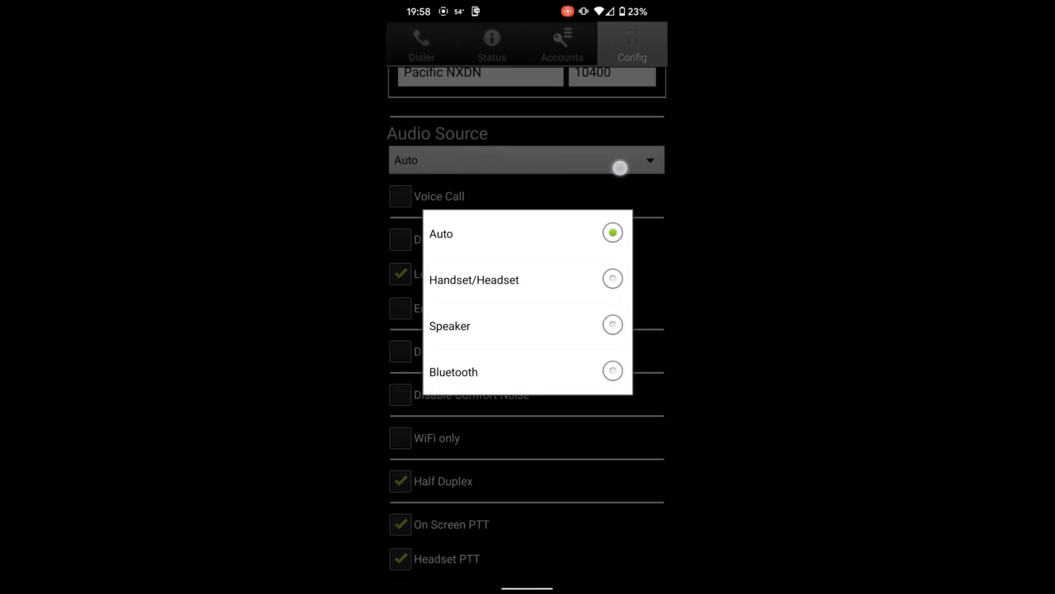
{"action": "left_click", "coordinate": [441, 233]}
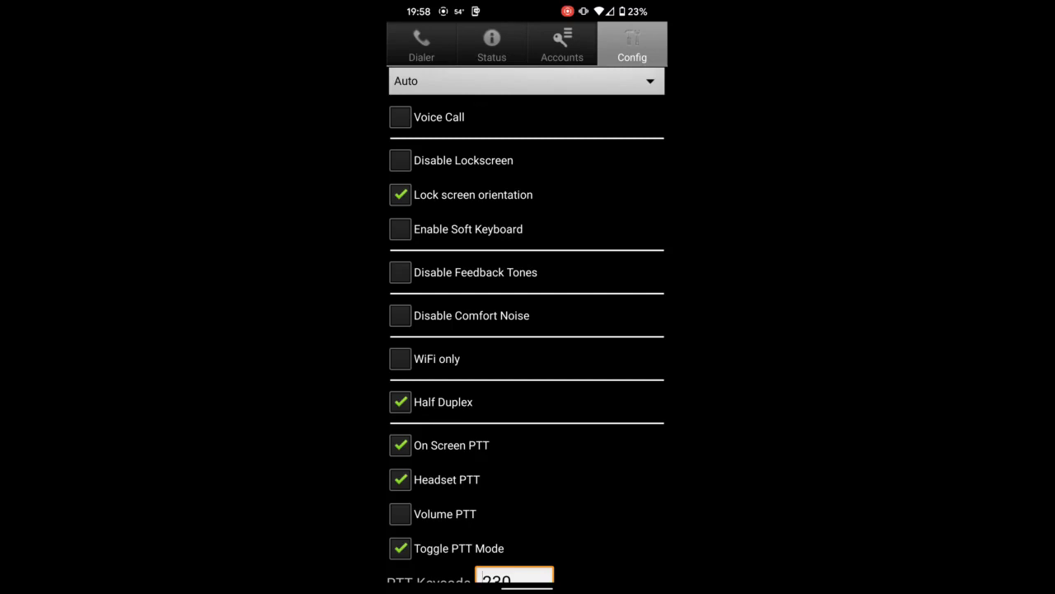
{"action": "left_click", "coordinate": [401, 402]}
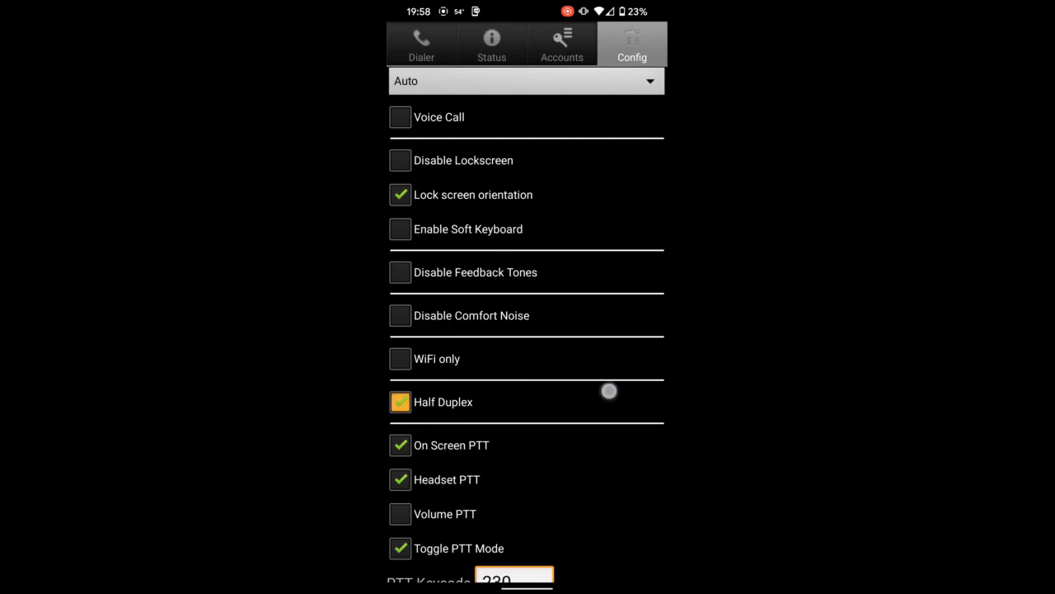
{"action": "scroll", "scroll_direction": "down", "scroll_amount": 3}
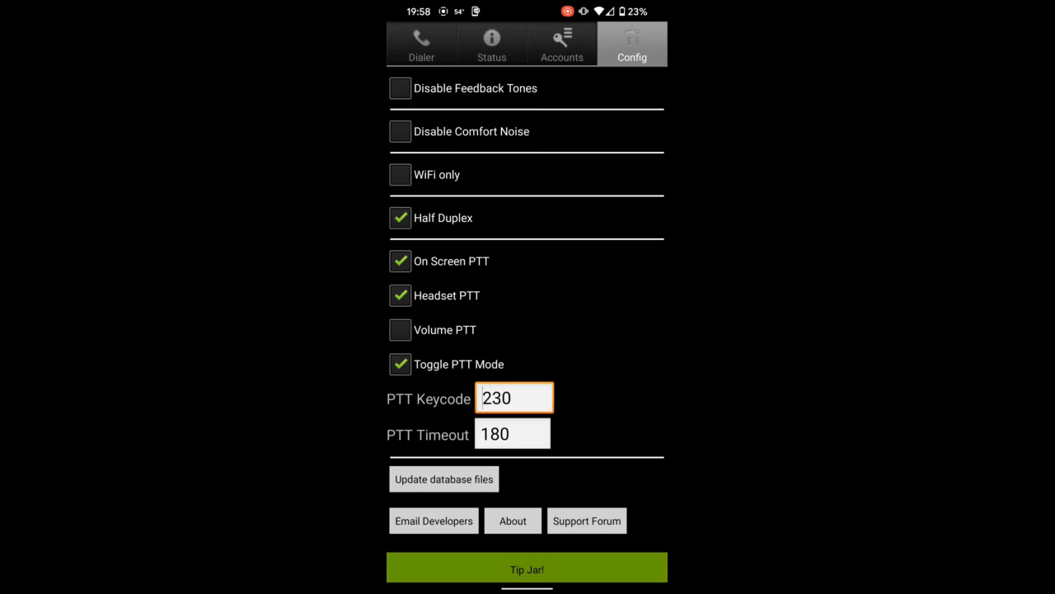
{"action": "scroll", "scroll_direction": "down", "scroll_amount": 3}
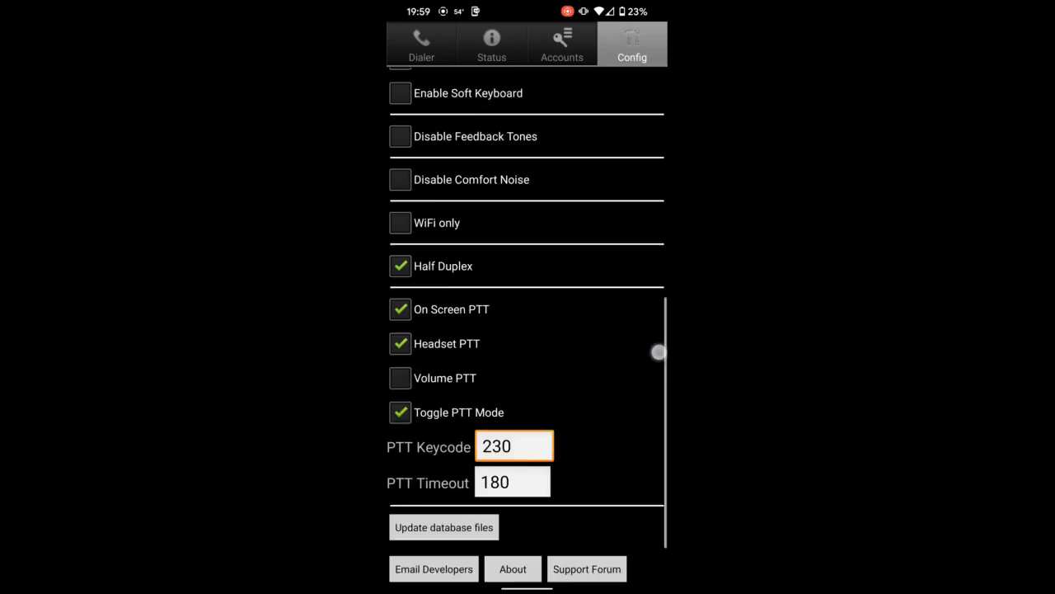
- Transmit briefly on DMR talkgroup 31088 COLORADO HD from the Dialer, then stop
{"action": "left_click", "coordinate": [422, 44]}
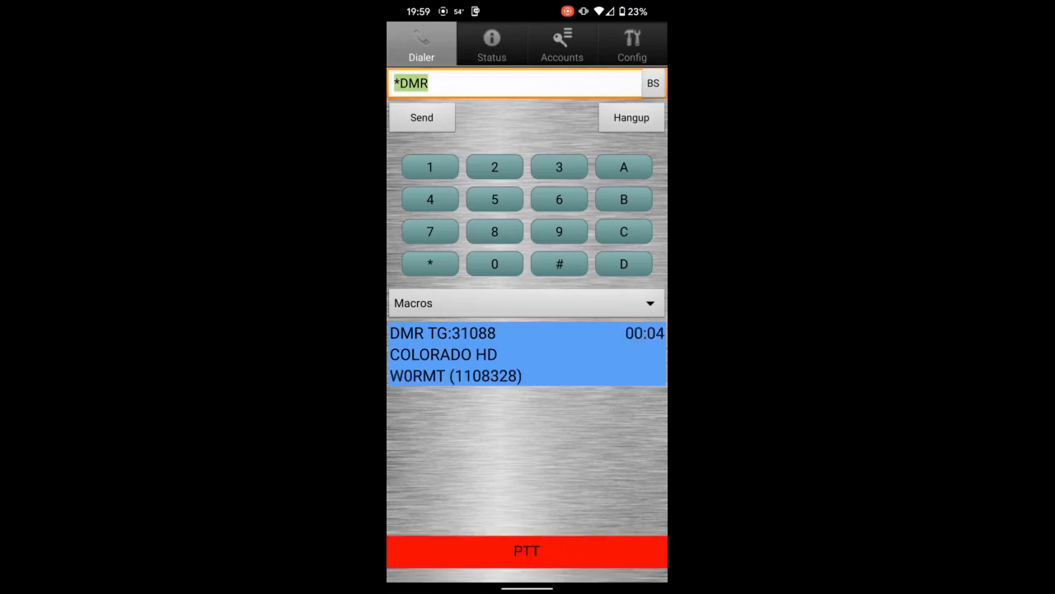
{"action": "left_click", "coordinate": [523, 550]}
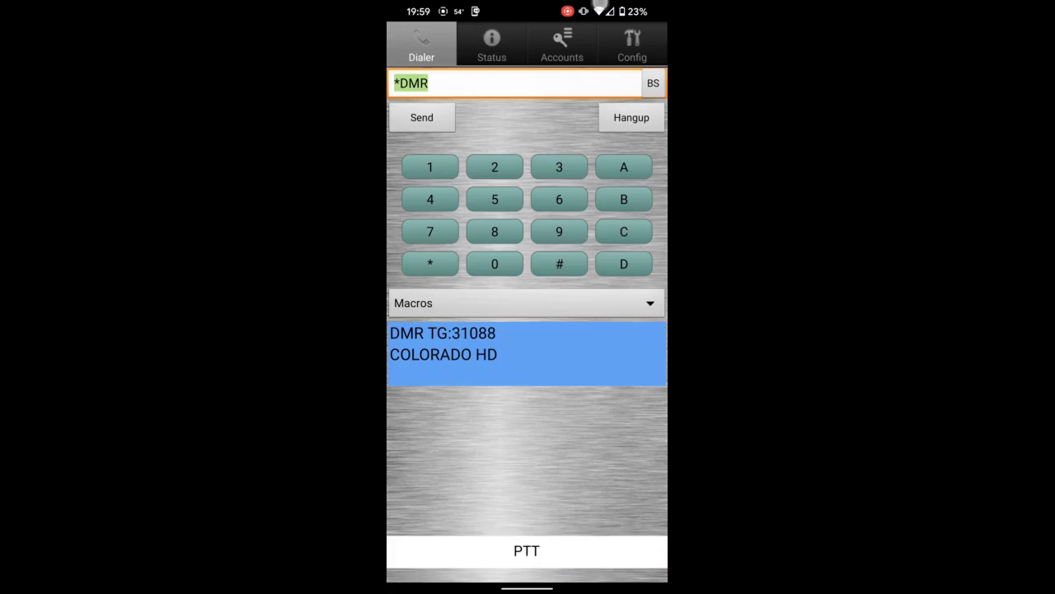